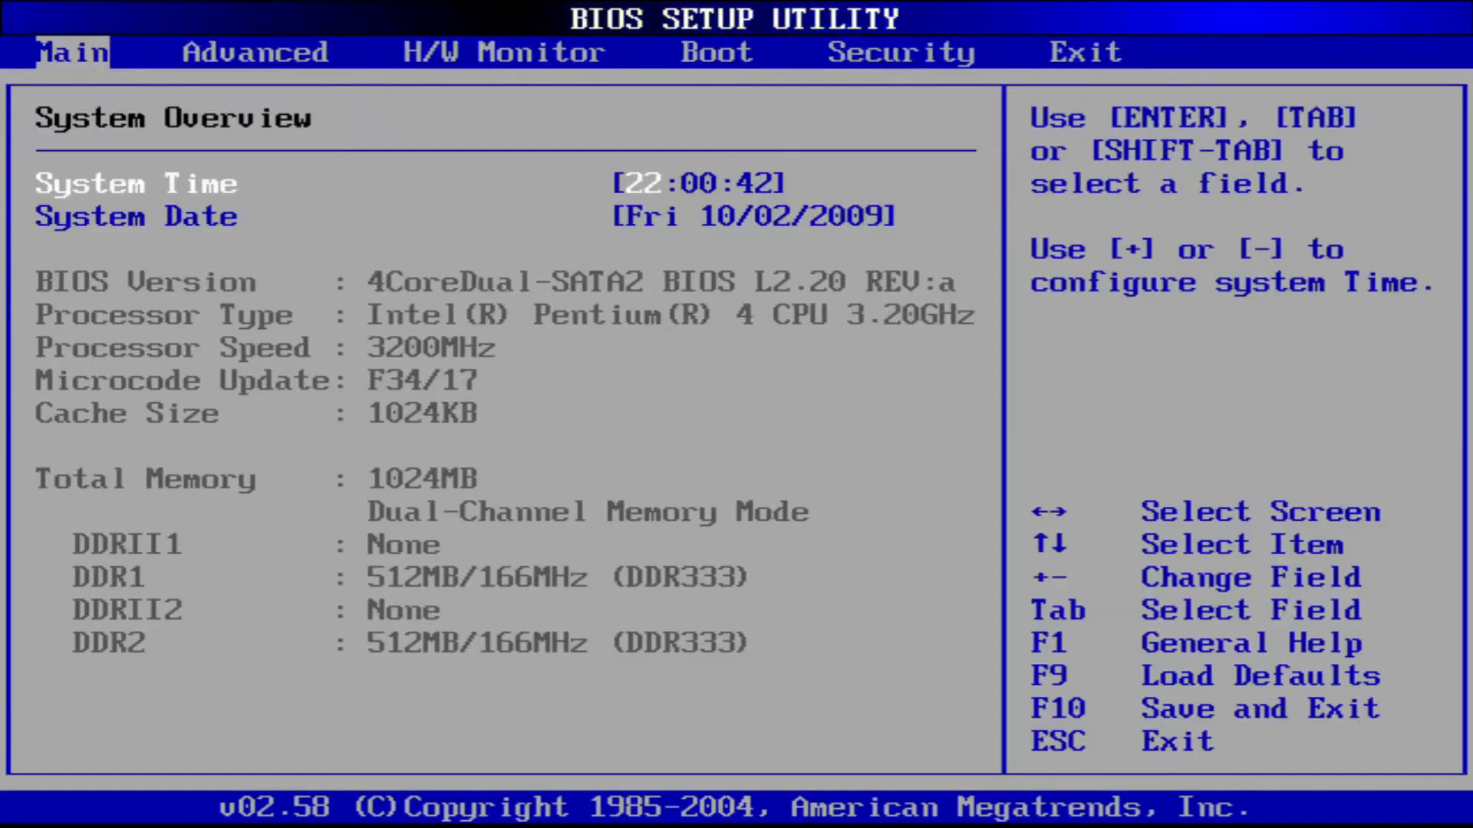
- Set CPU Host Frequency to Manual at 226 MHz, keeping Hyper-Threading Enabled
click(253, 51)
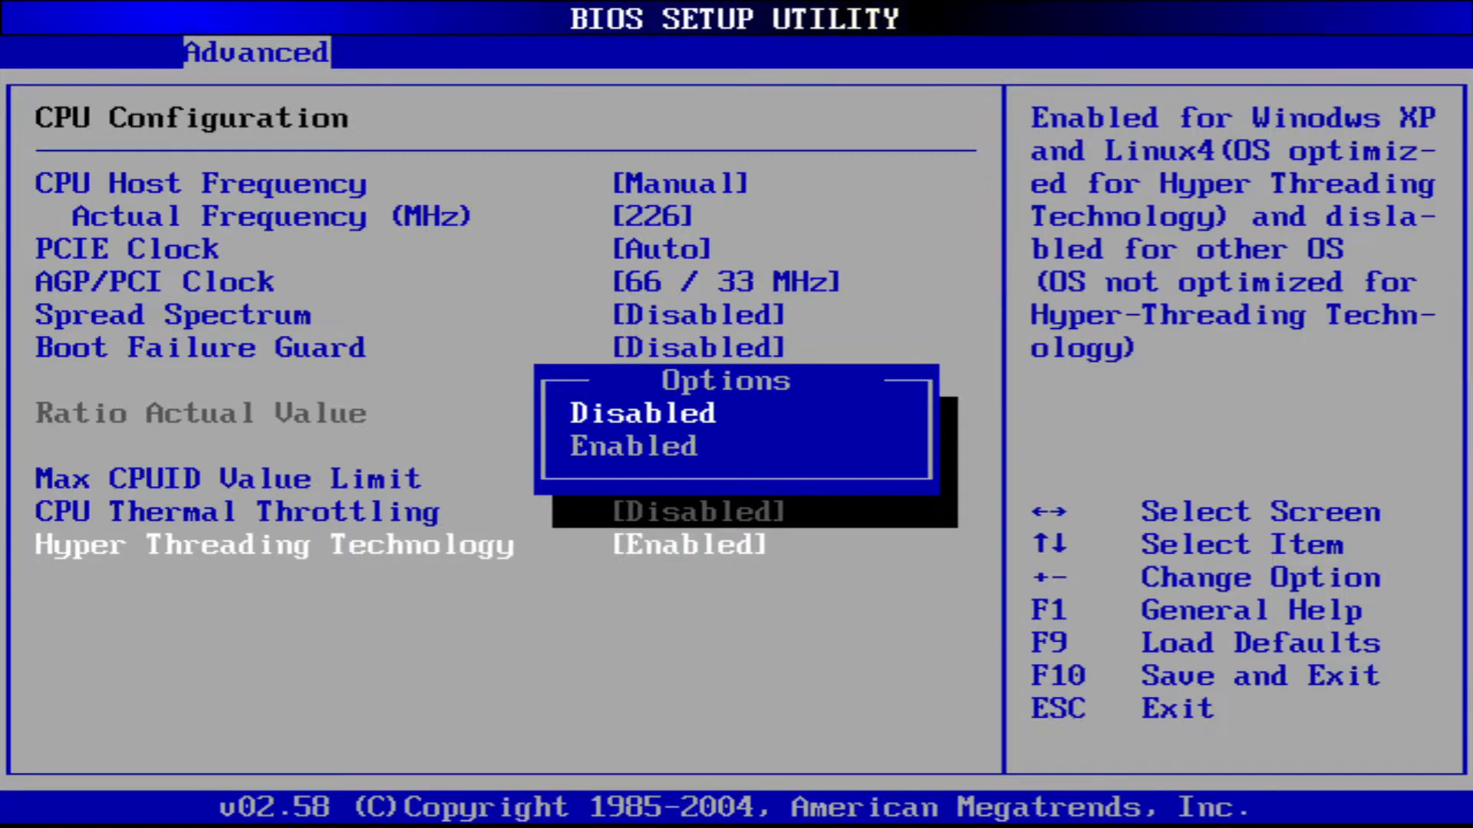
- Check the DRAM timing options in Chipset Settings, then confirm Save Changes and Exit
key(Escape)
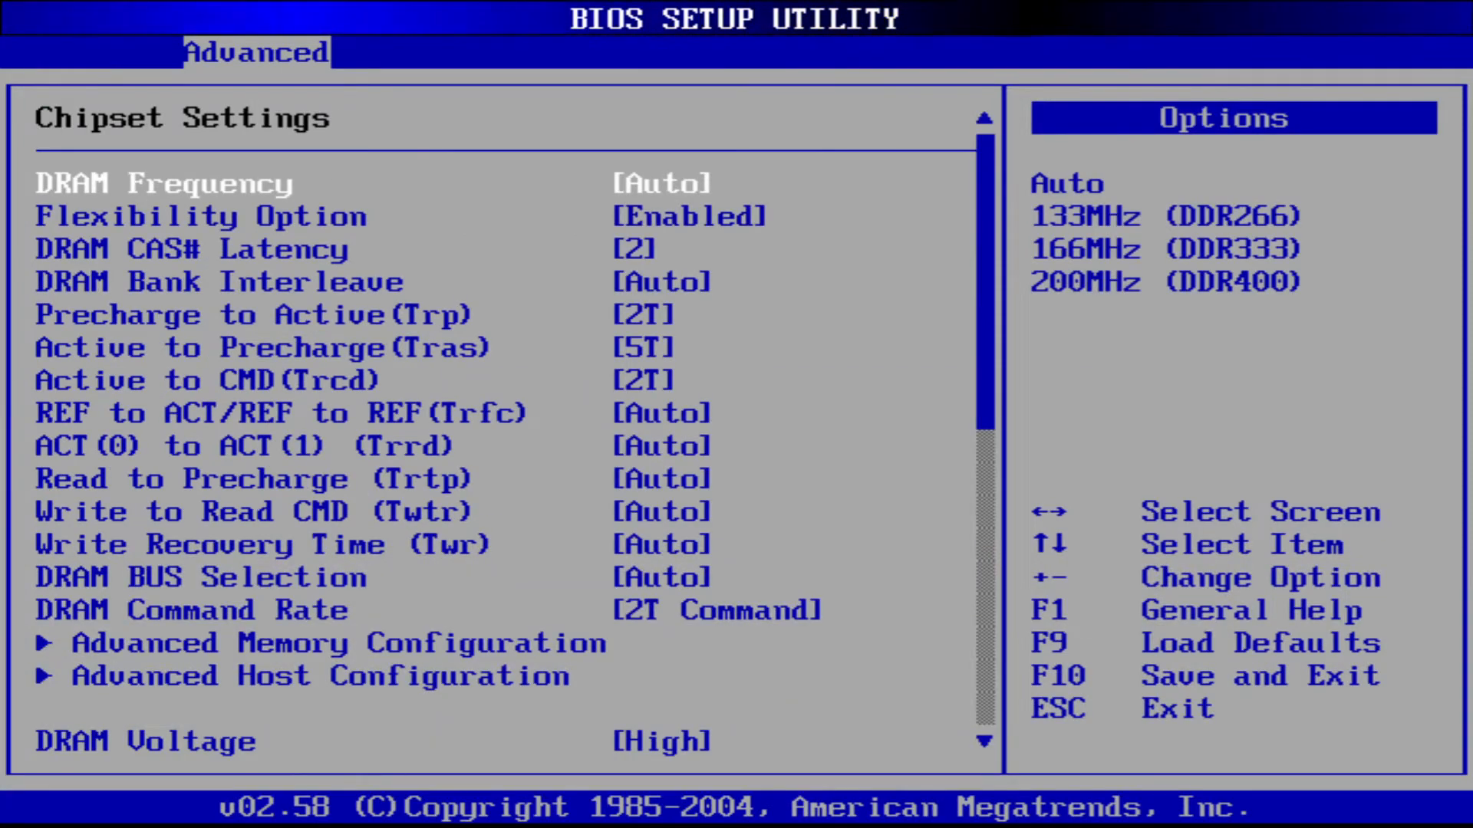
key(Down)
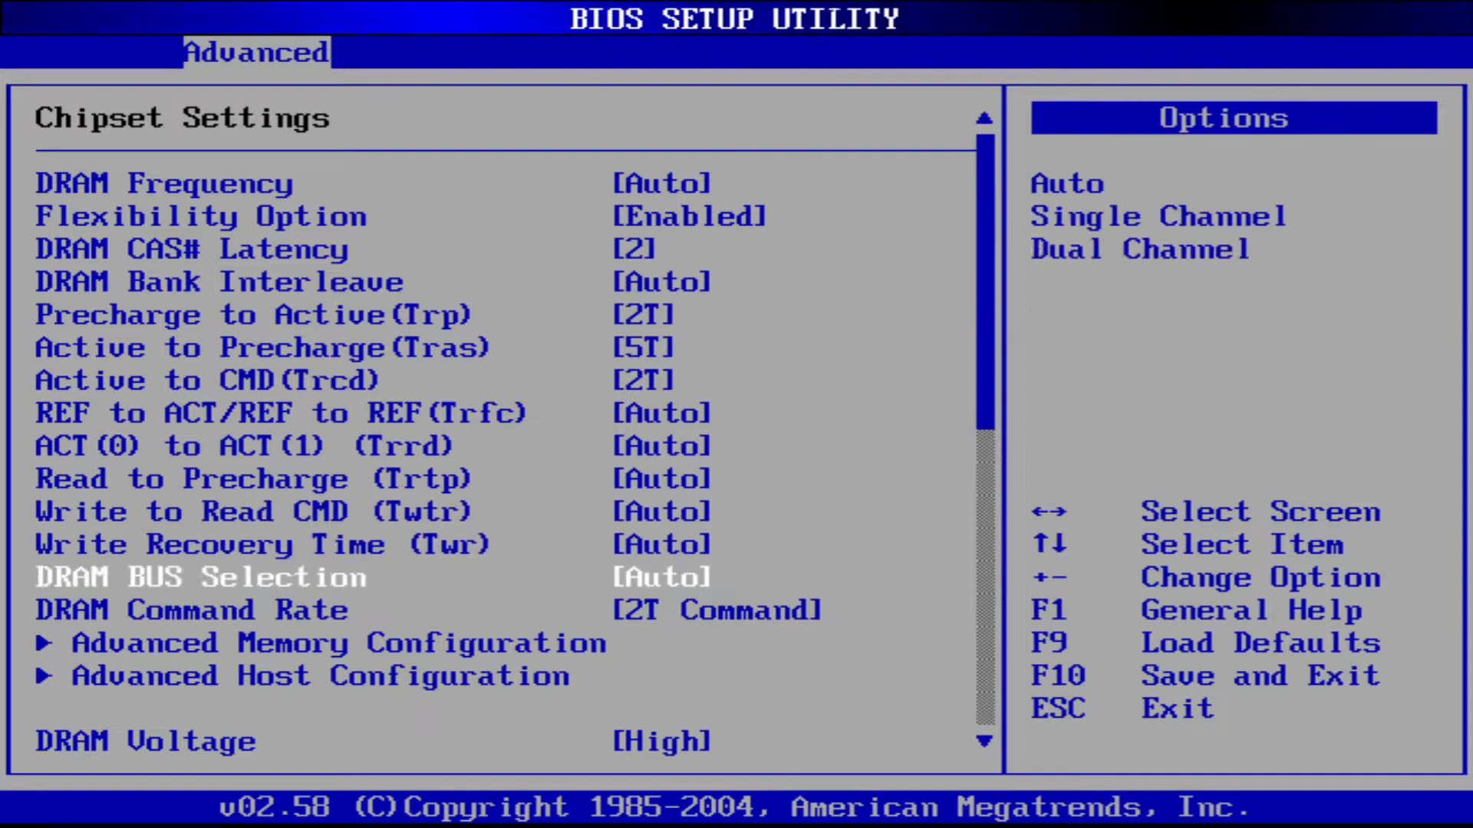
scroll(down, 3)
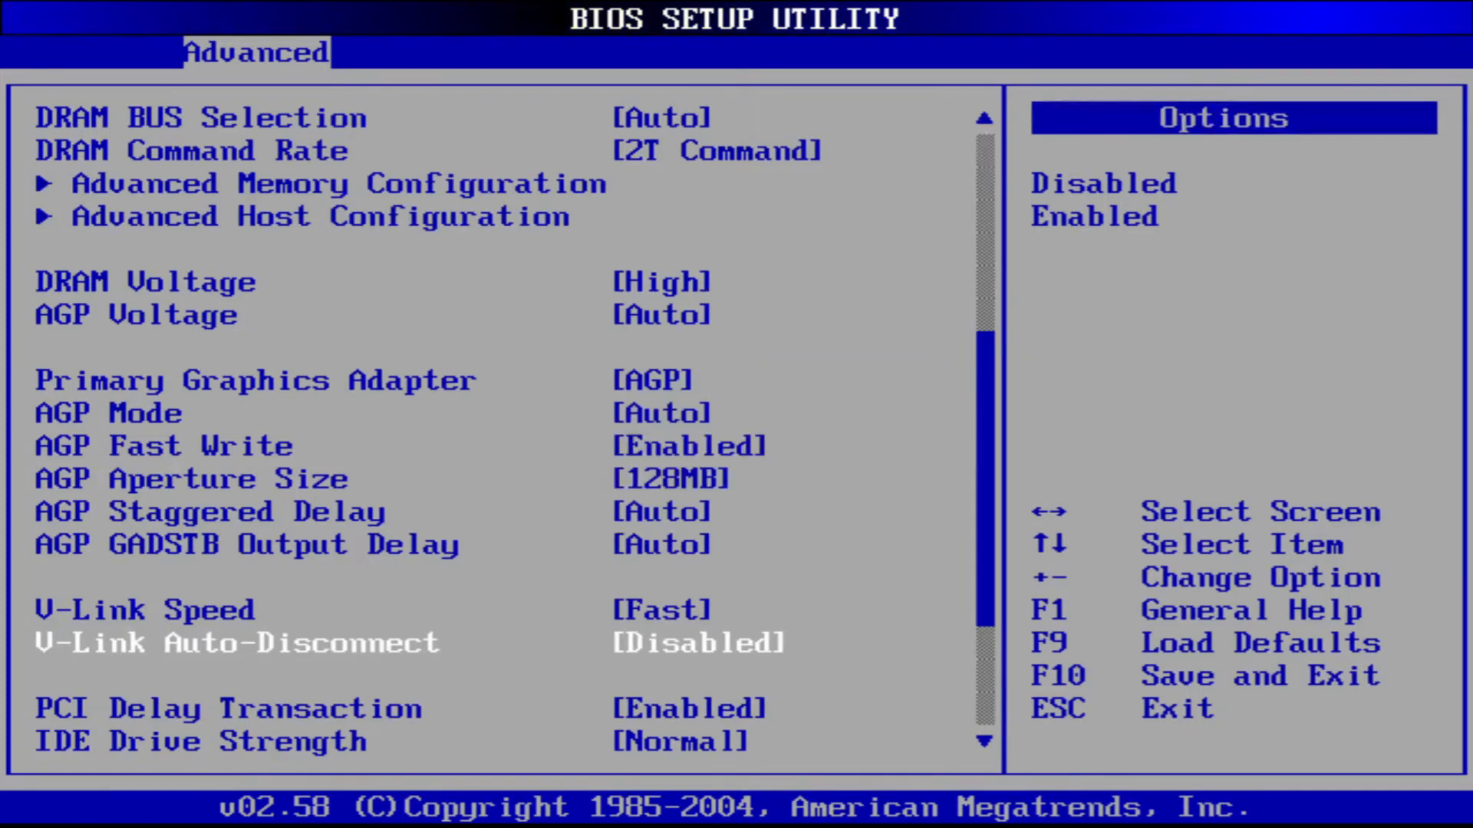
scroll(down, 3)
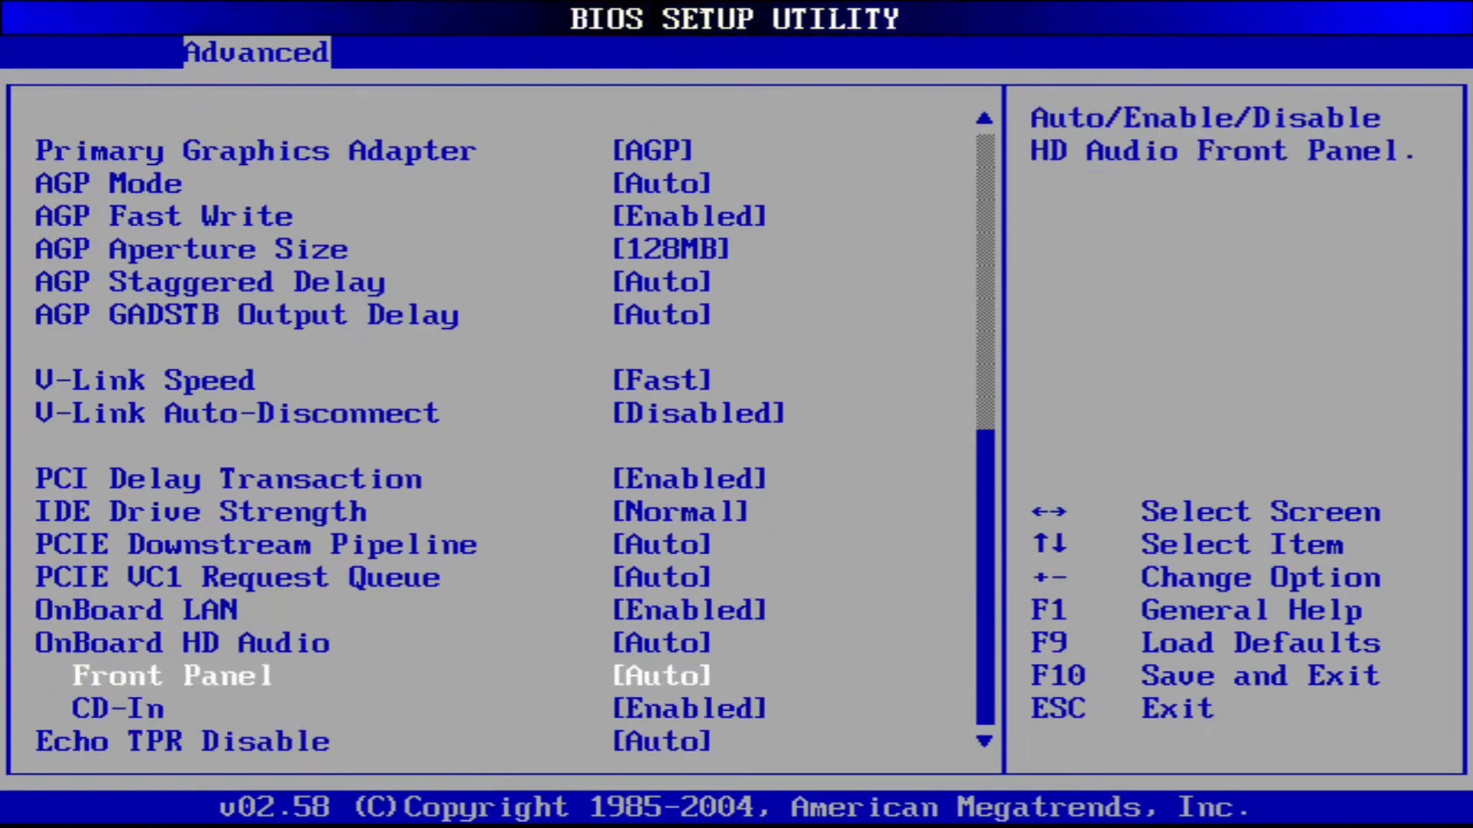
key(Up)
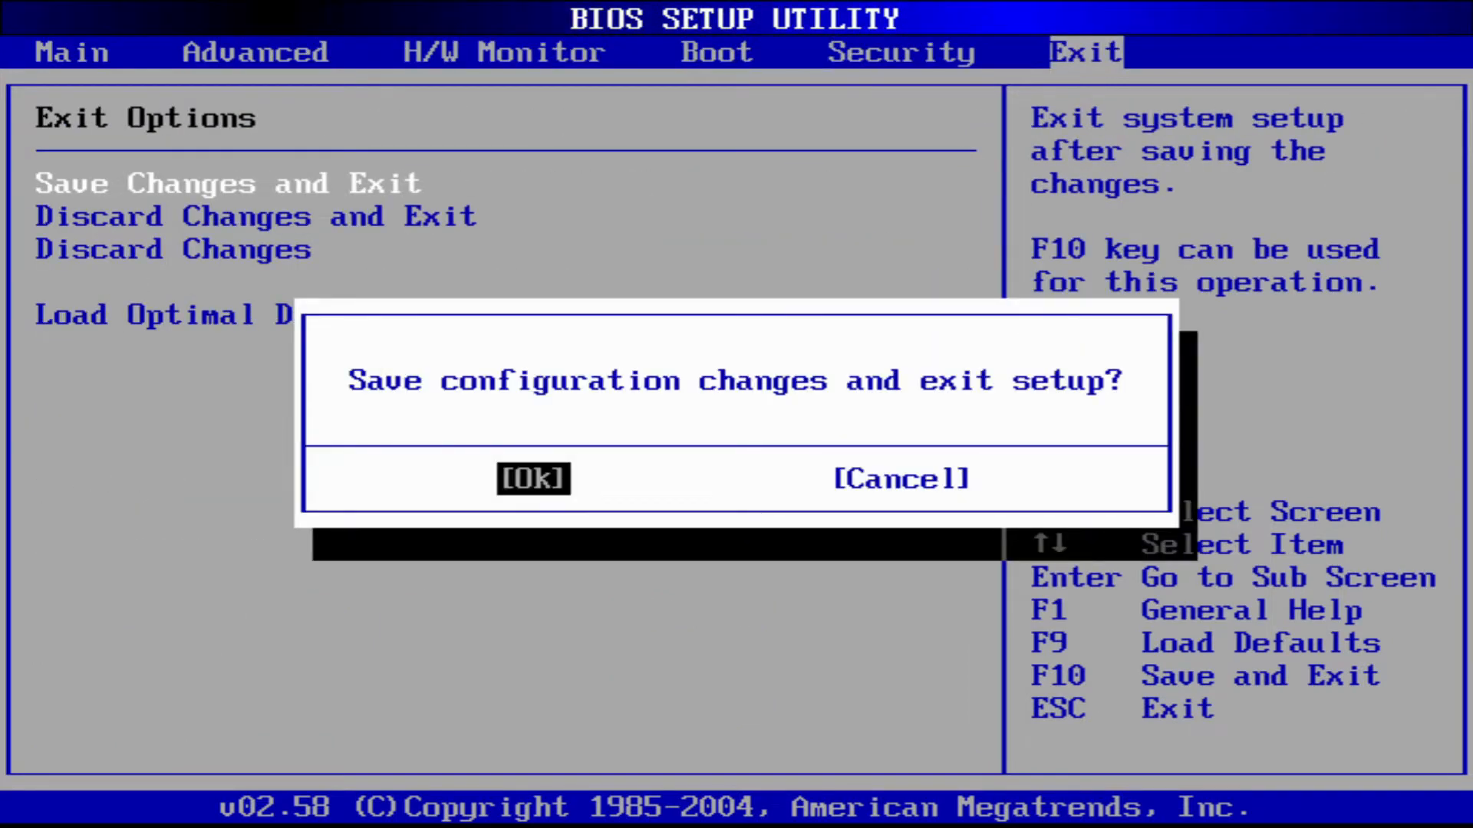
click(533, 479)
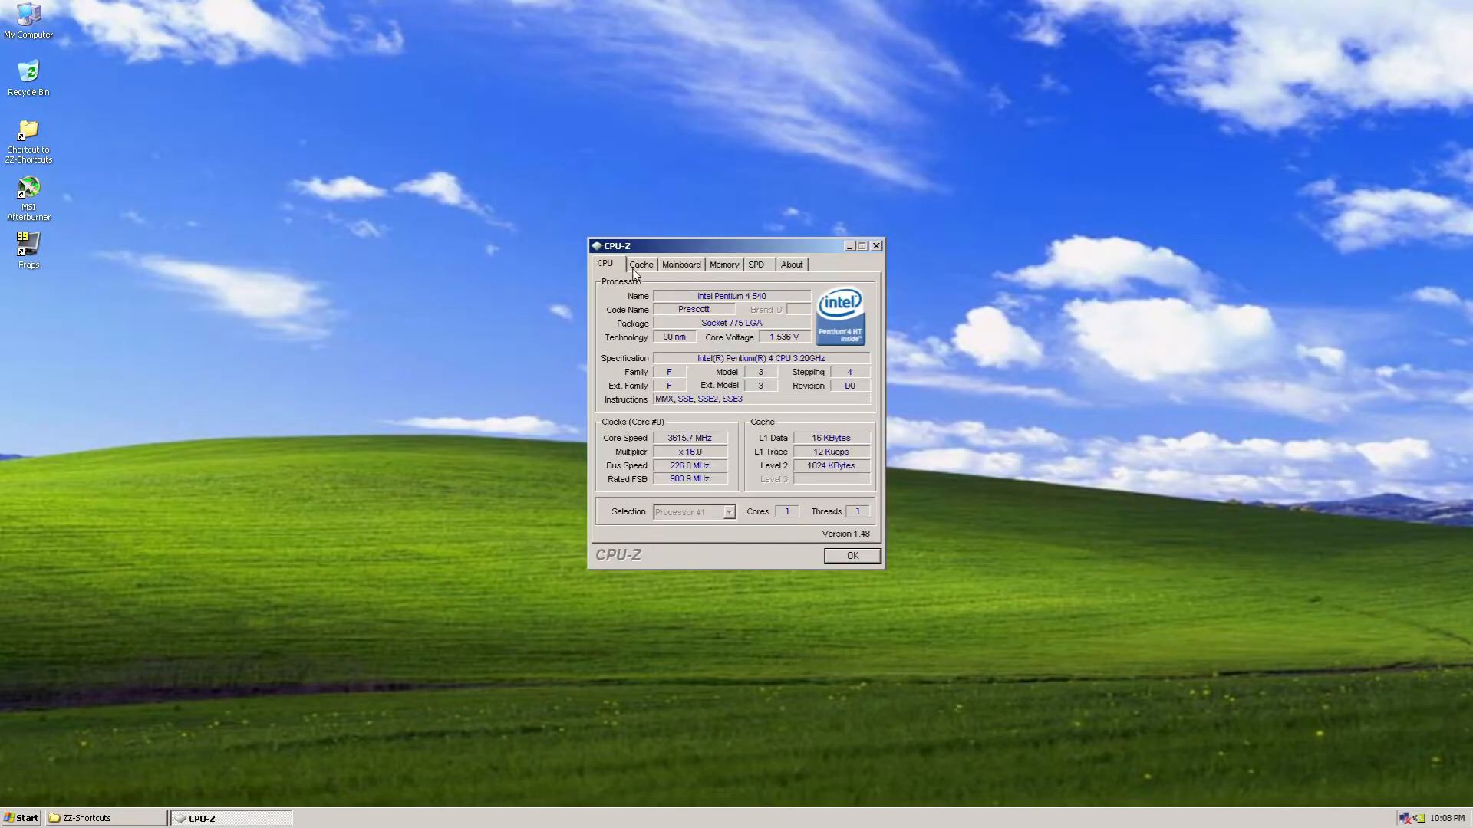
- View CPU-Z's Mainboard and Memory tabs, showing dual-channel DDR at 150.7 MHz with 3:2 FSB:DRAM
click(681, 264)
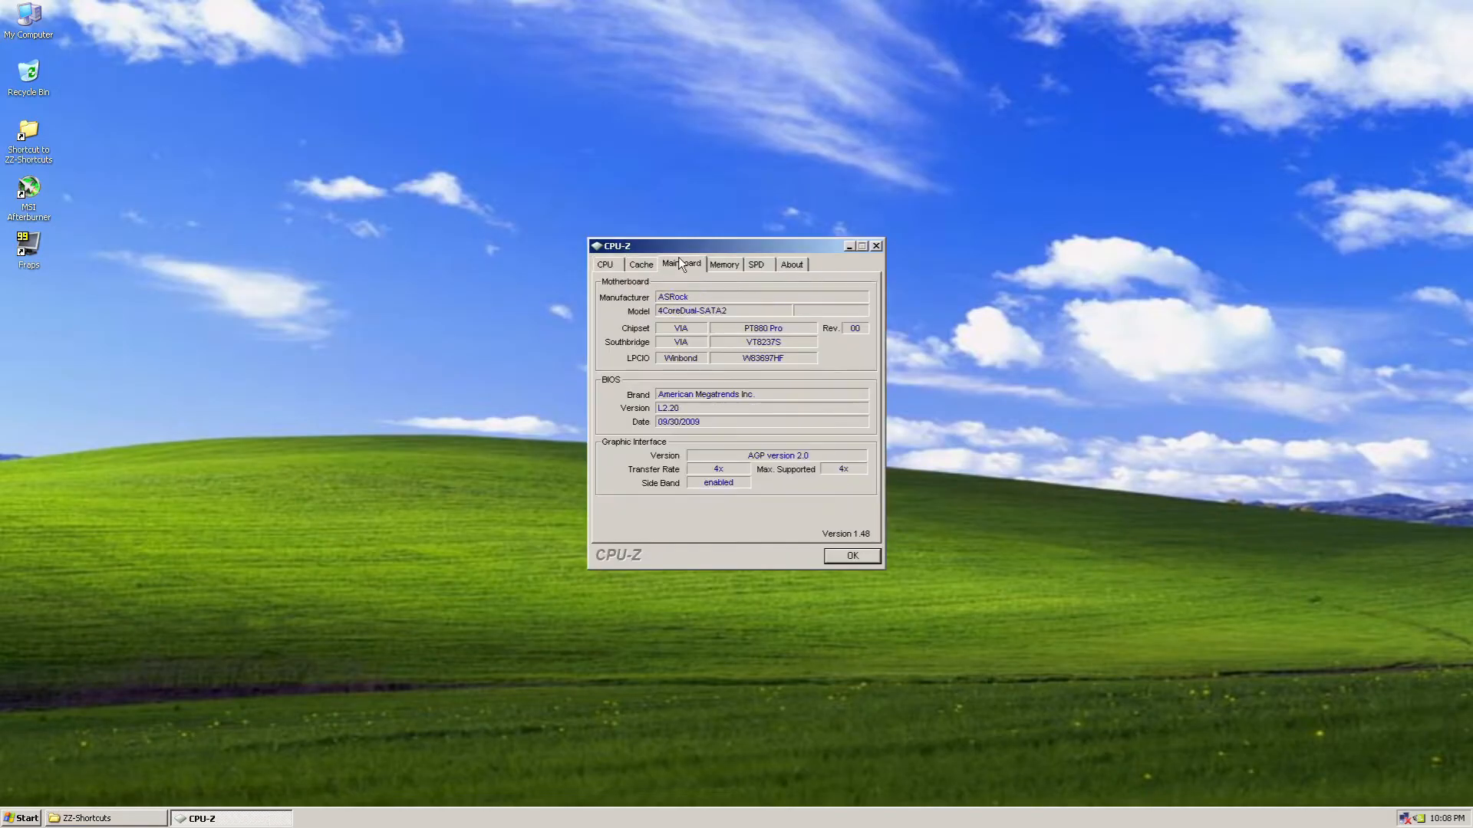
click(723, 264)
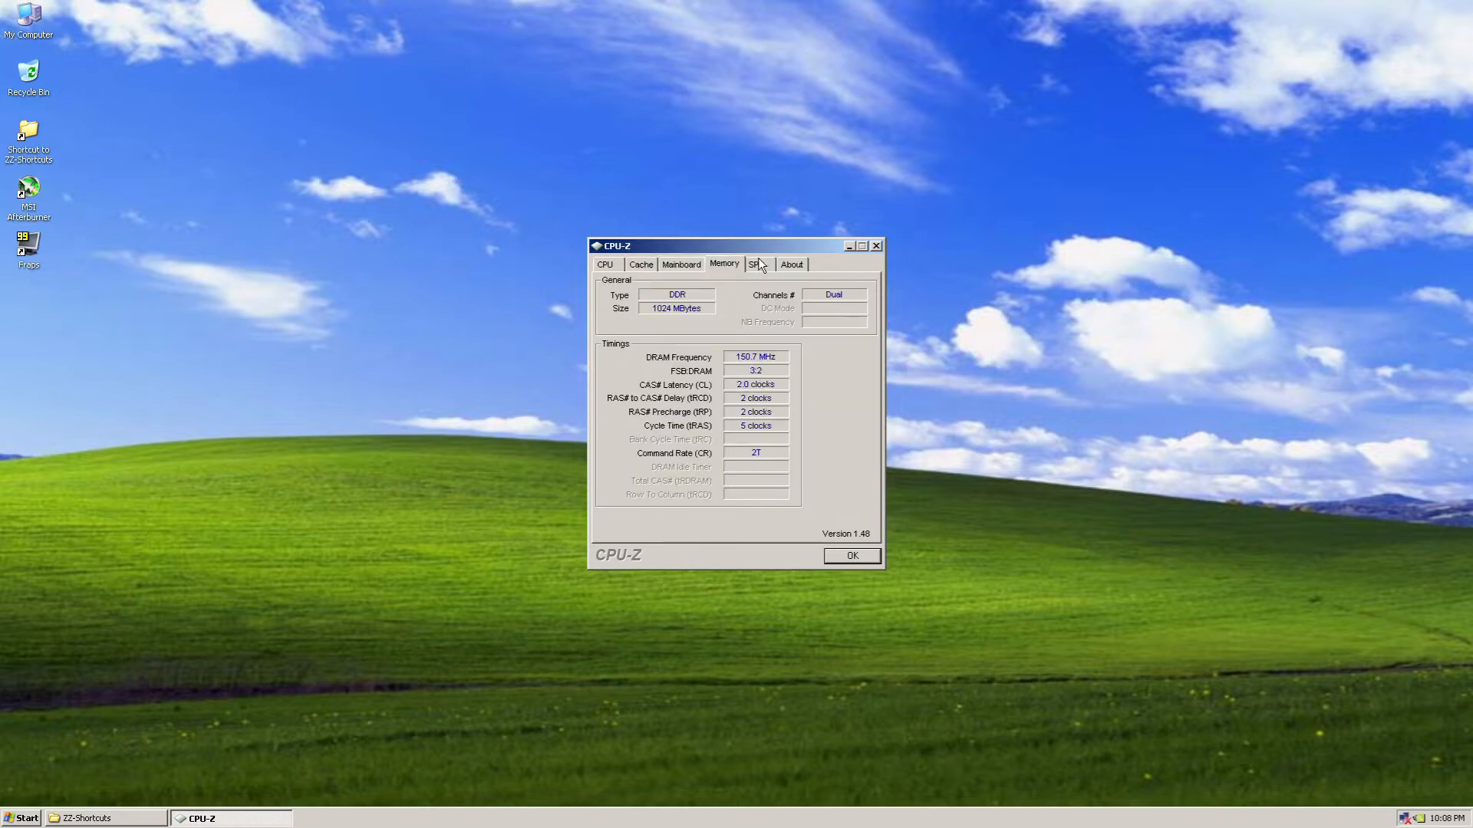
mouse_move(758, 267)
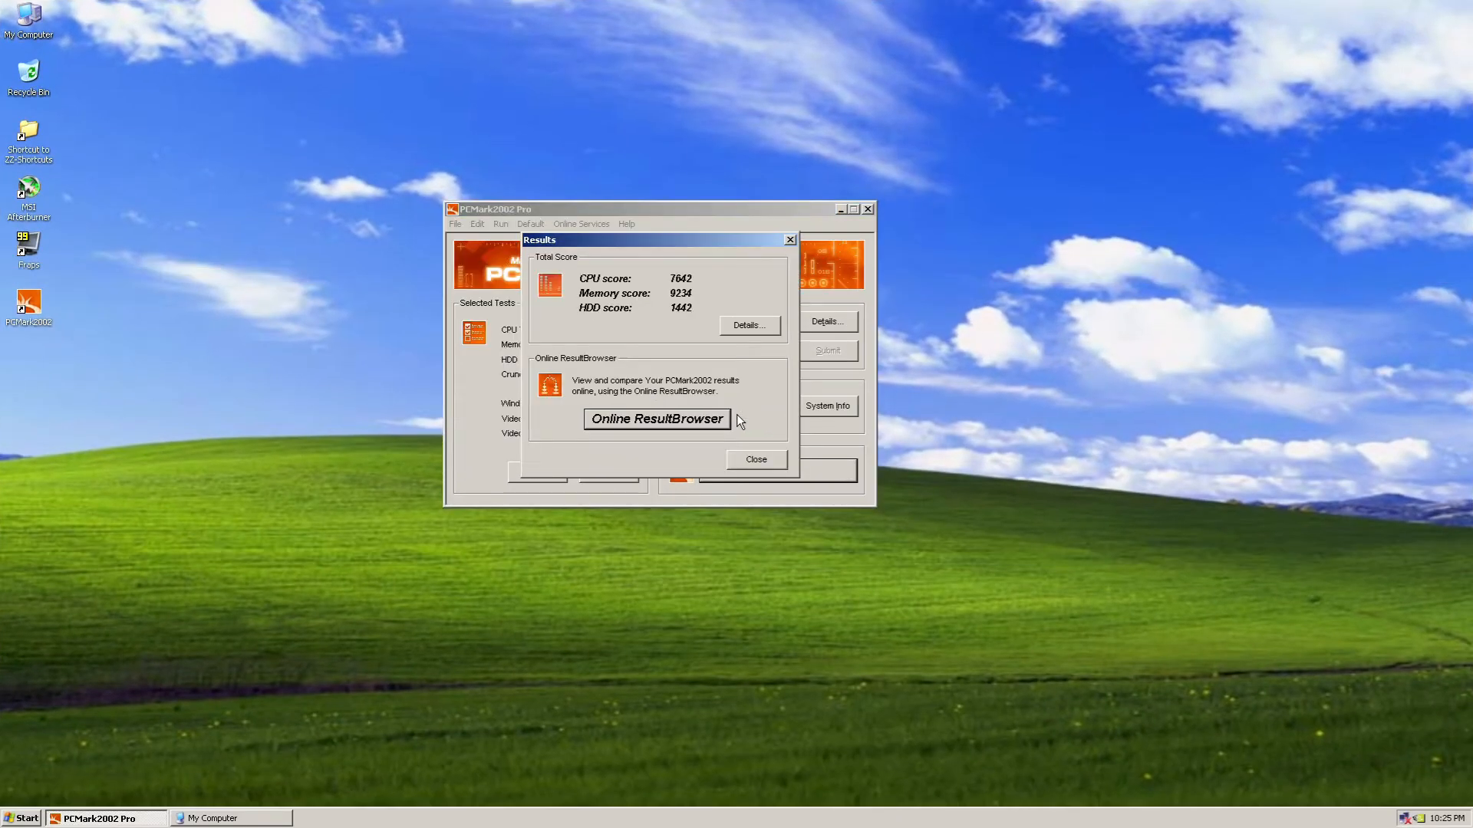
mouse_move(642, 213)
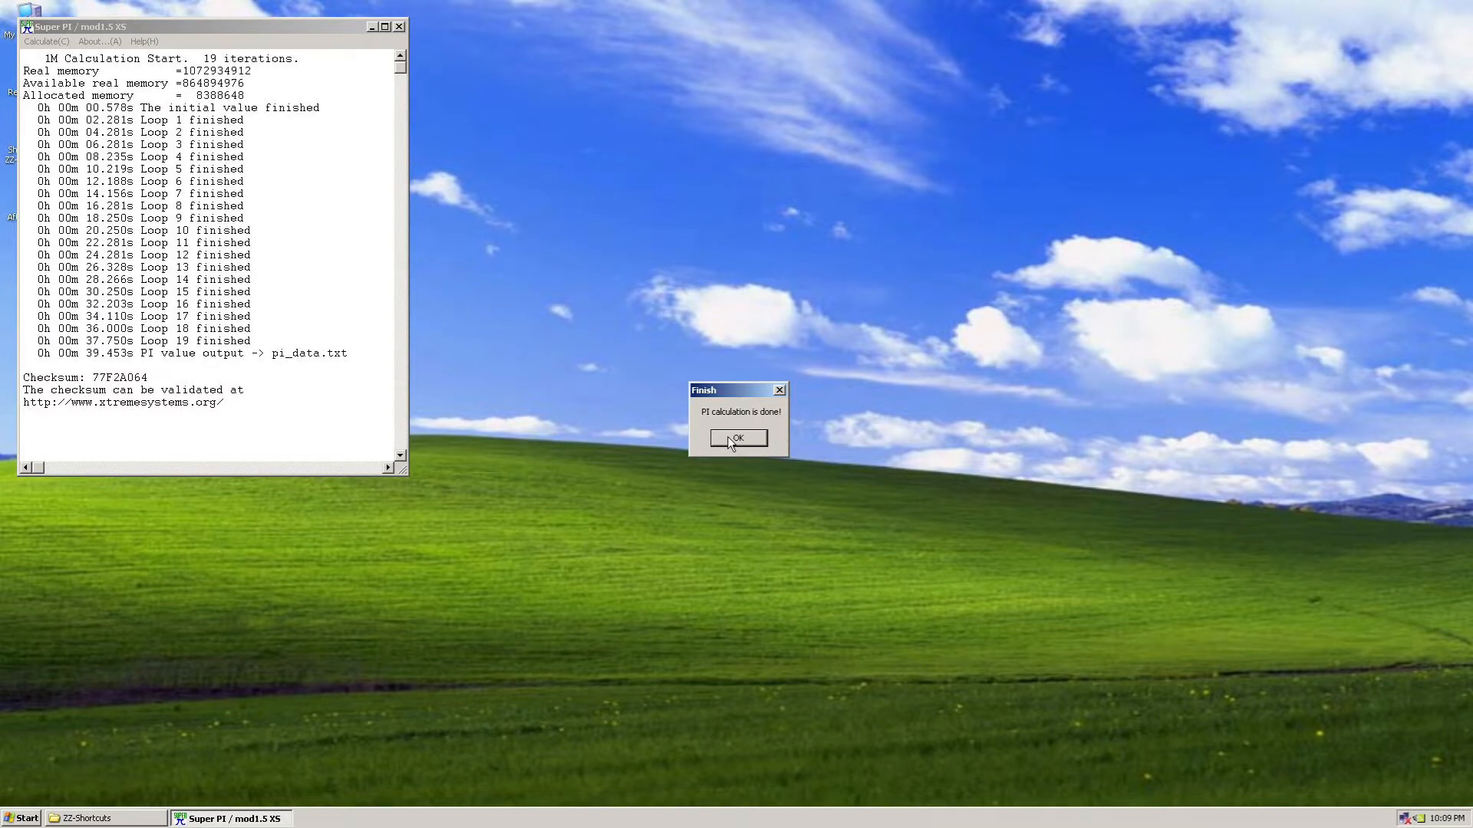
- Dismiss the 'PI calculation is done!' notice after the 39.453-second 1M run
click(736, 438)
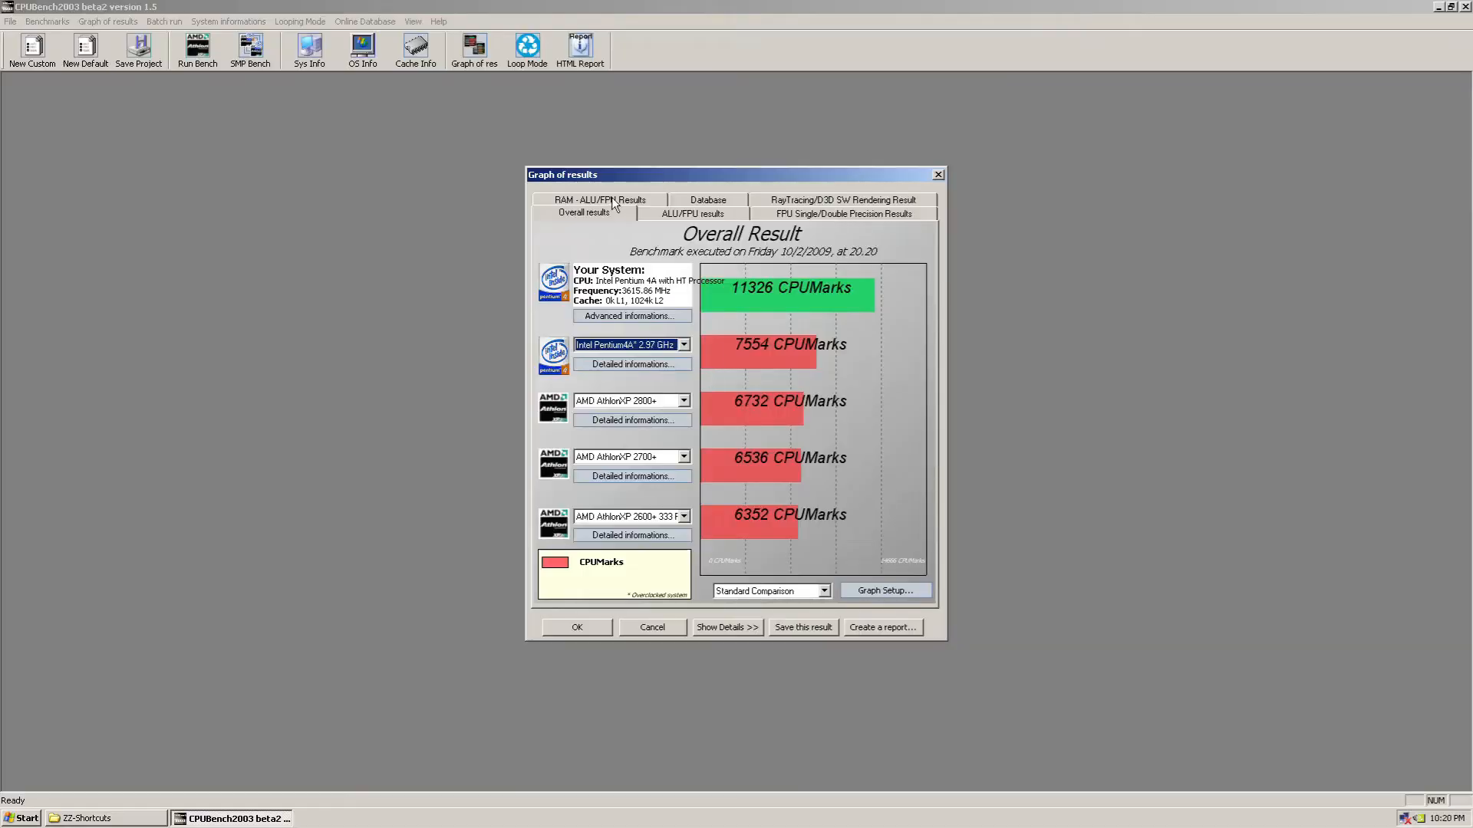
mouse_move(679, 217)
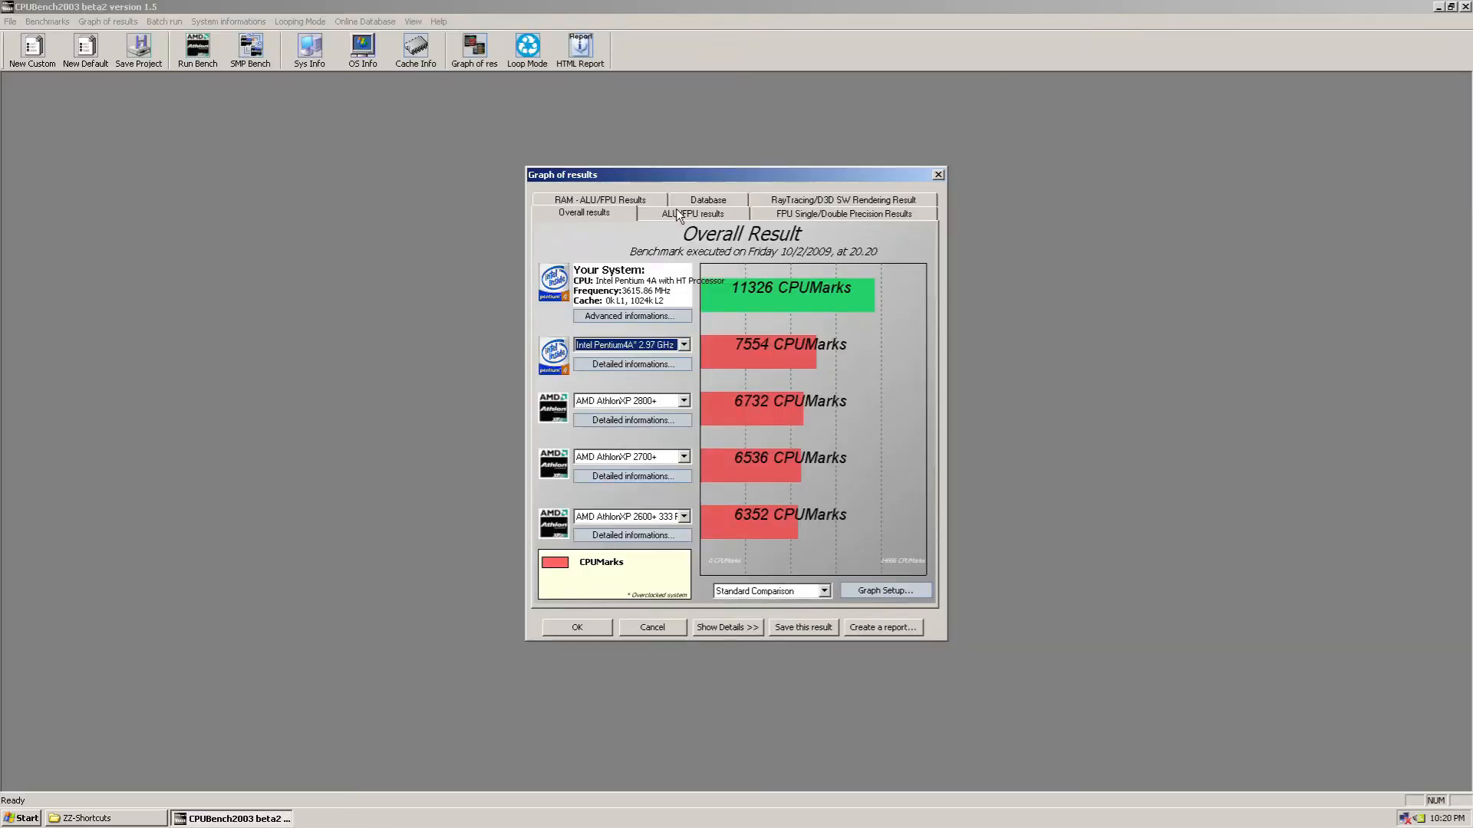
- Show the ALU/FPU, FPU Single/Double Precision, RayTracing/D3D and RAM bandwidth result graphs
click(692, 213)
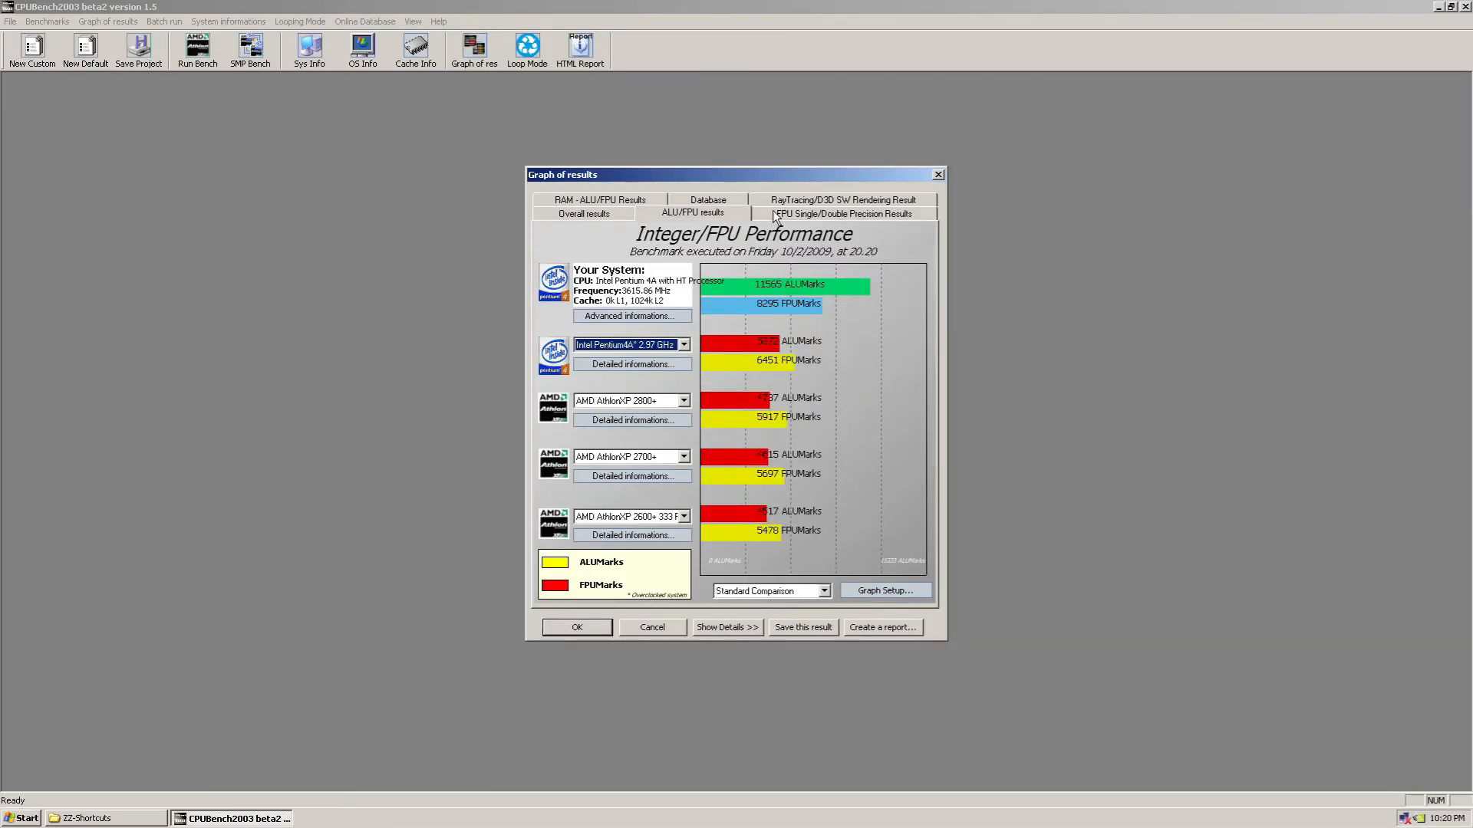
click(850, 214)
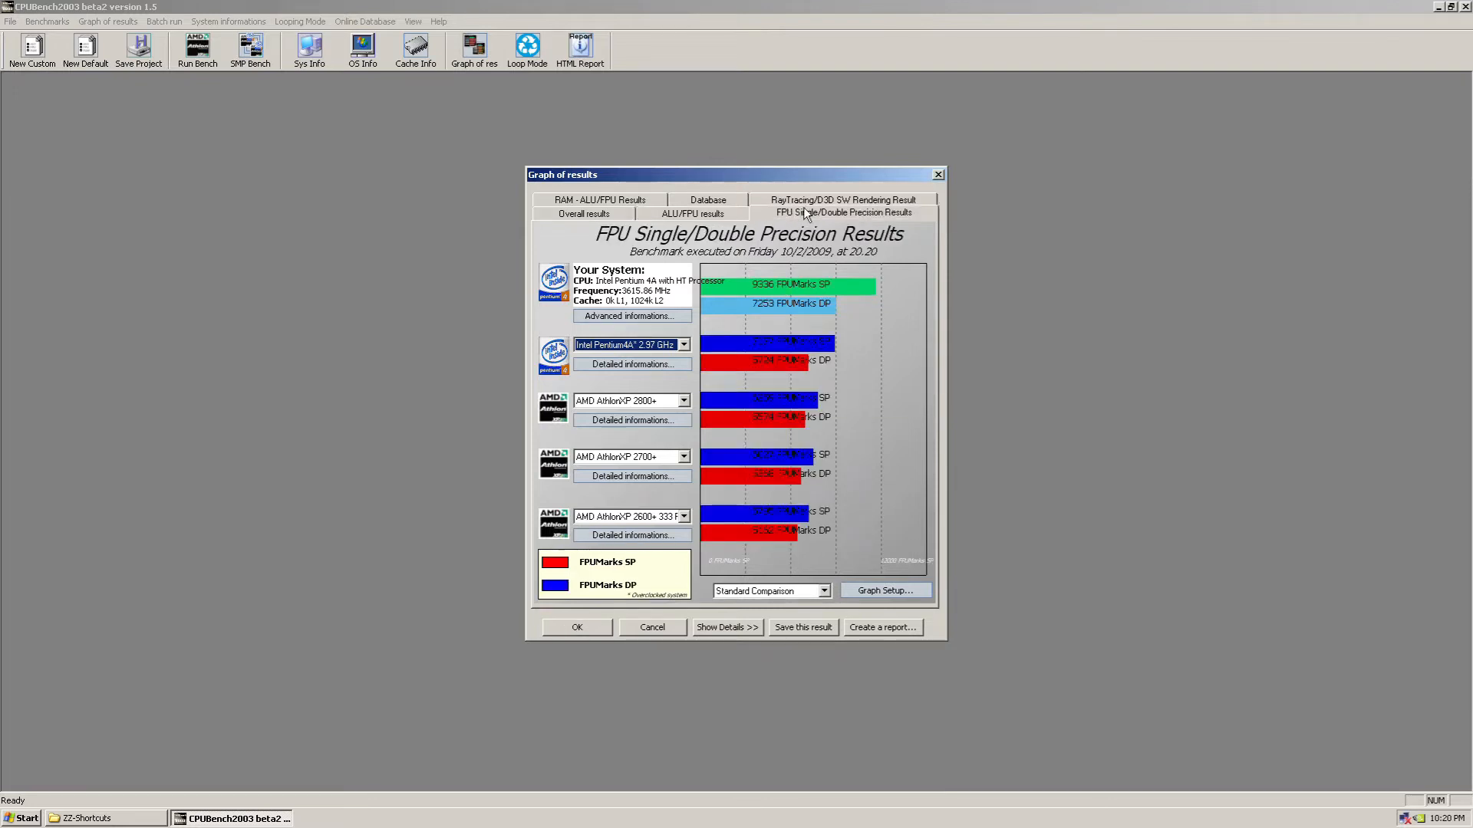
click(845, 200)
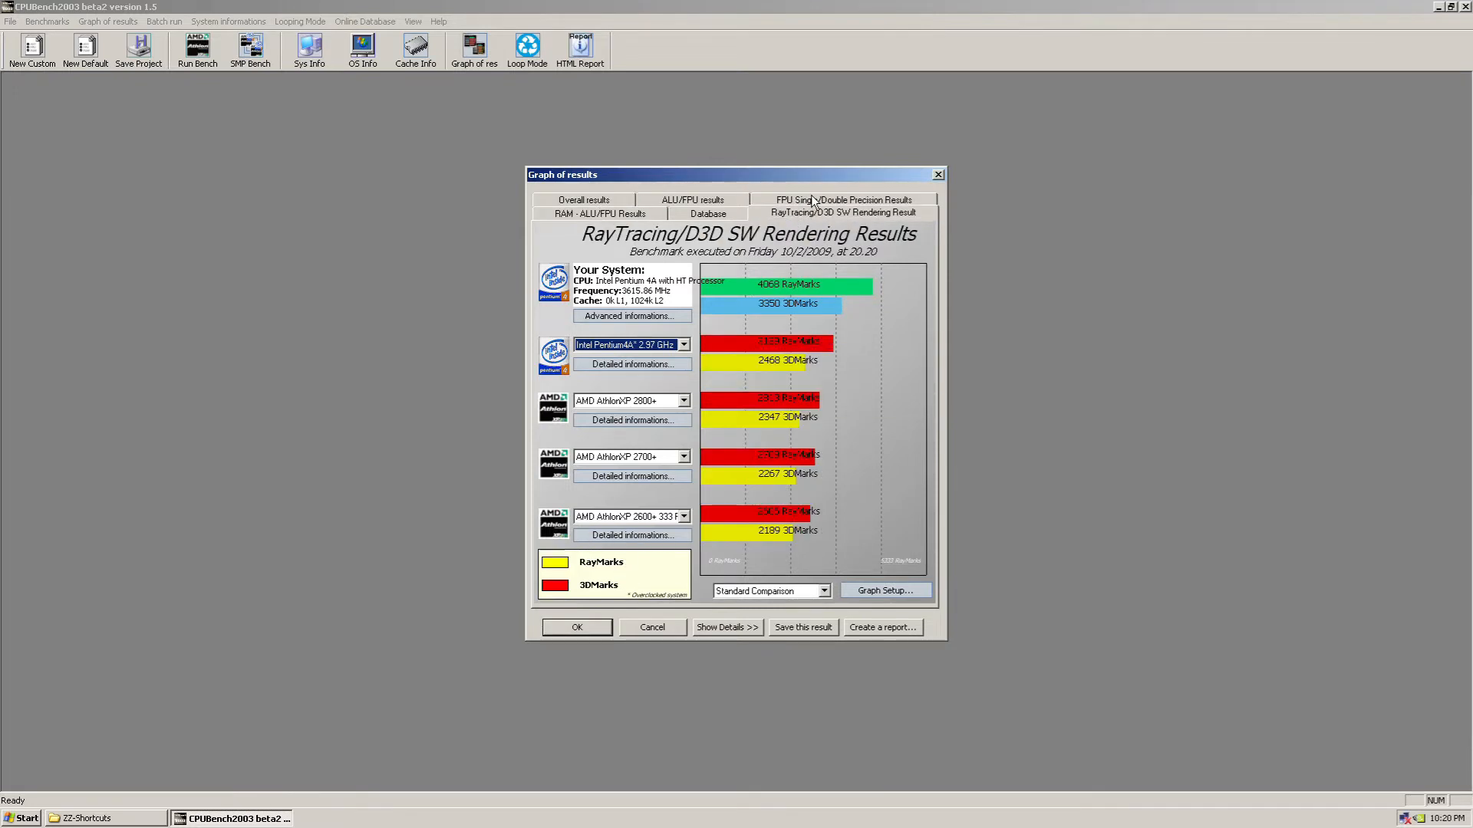
mouse_move(668, 215)
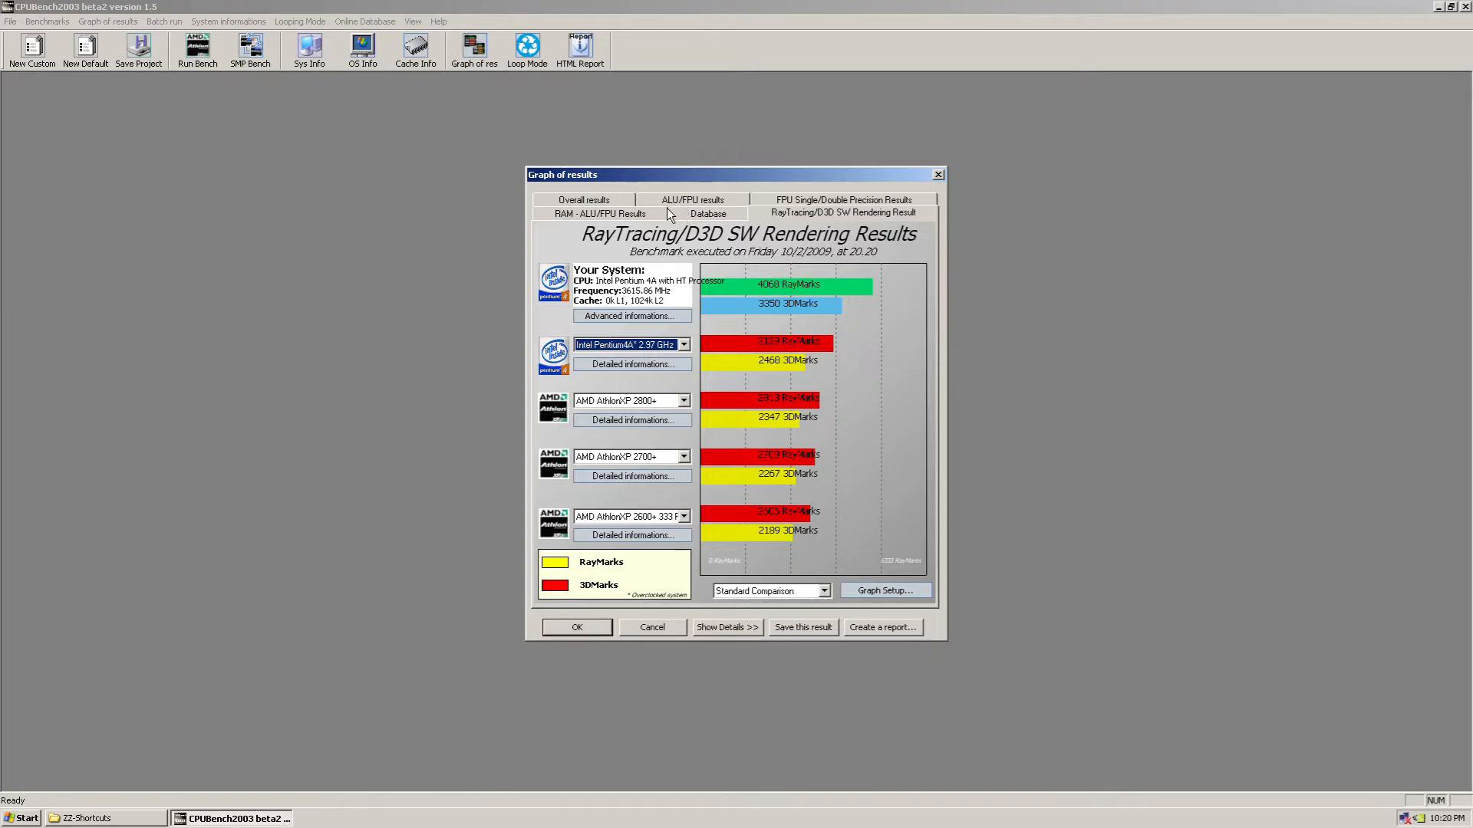
click(603, 213)
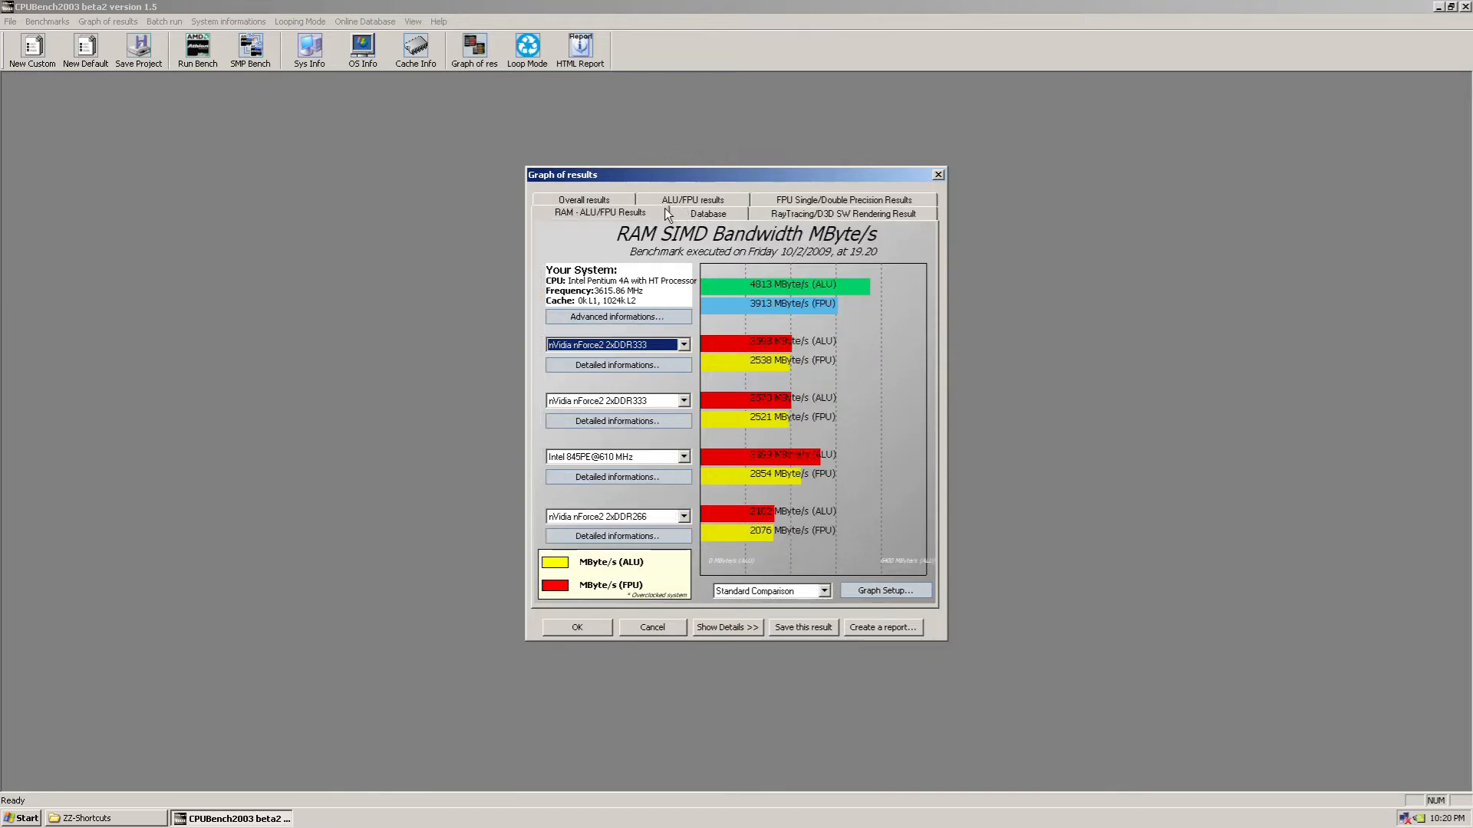
mouse_move(677, 209)
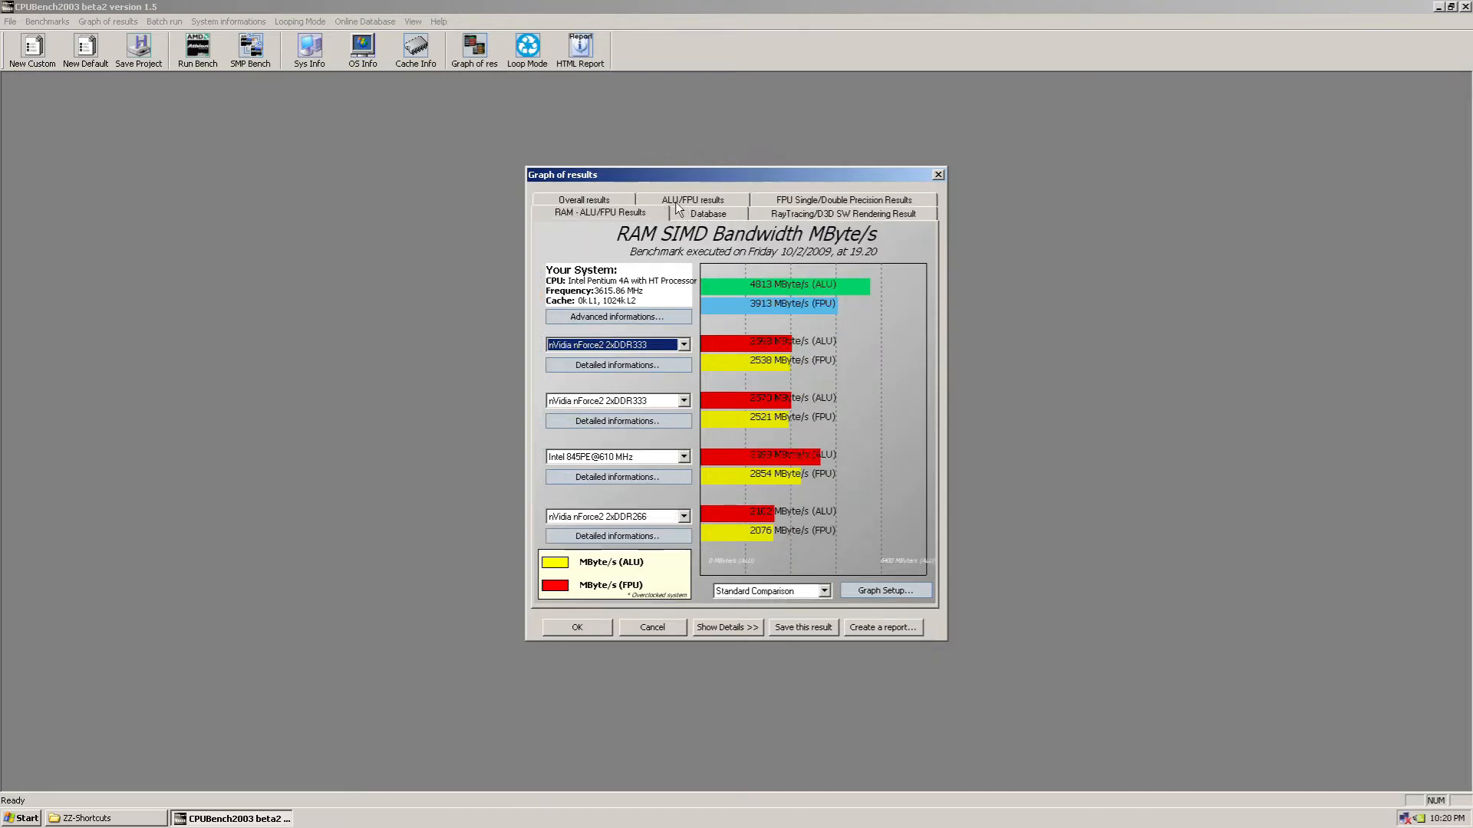